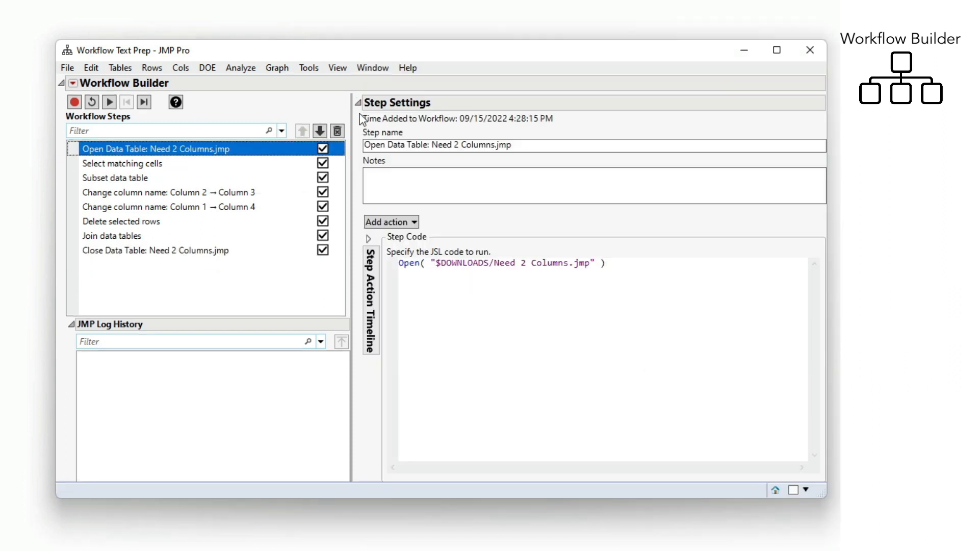
{"action": "mouse_move", "coordinate": [122, 163]}
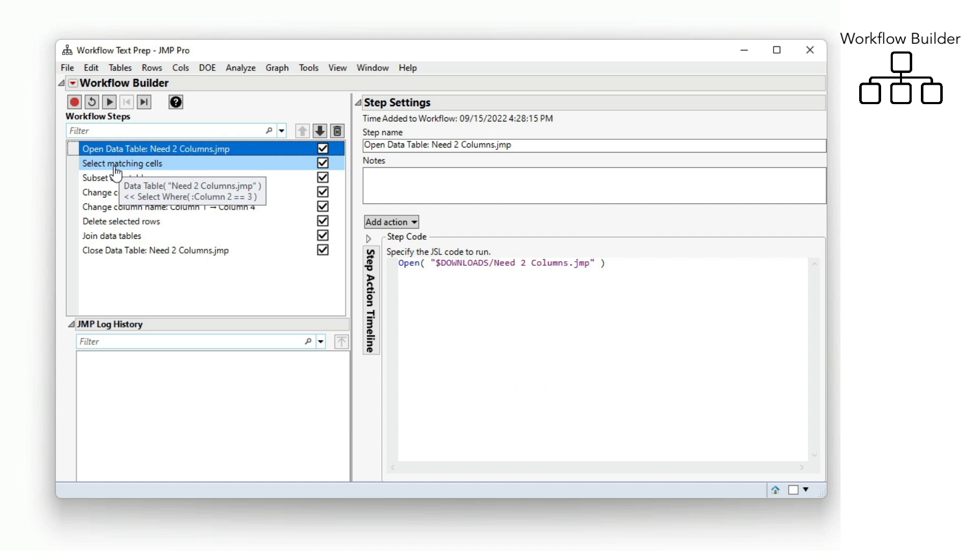
Review the JSL for the Subset, Column 1 rename, Delete selected rows and Join steps
{"action": "left_click", "coordinate": [116, 177]}
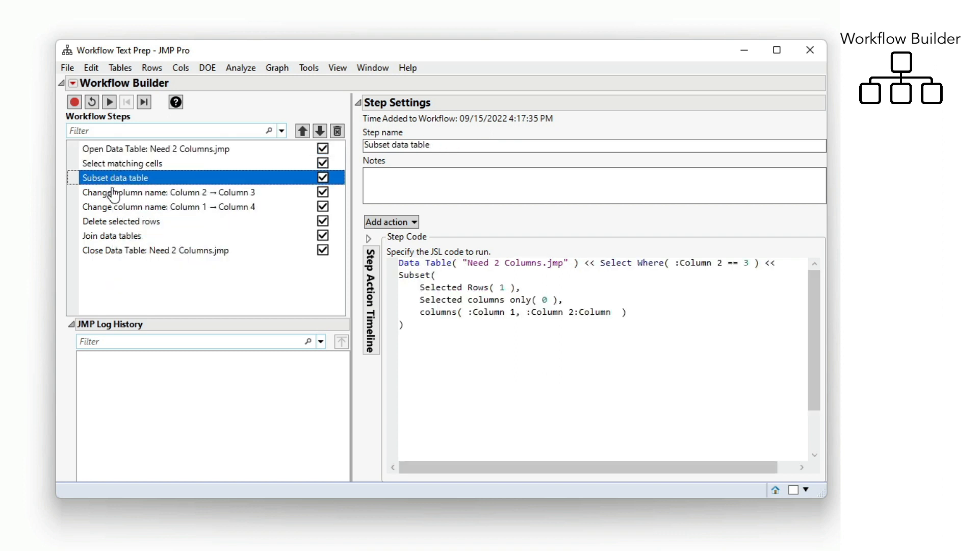
{"action": "left_click", "coordinate": [169, 207]}
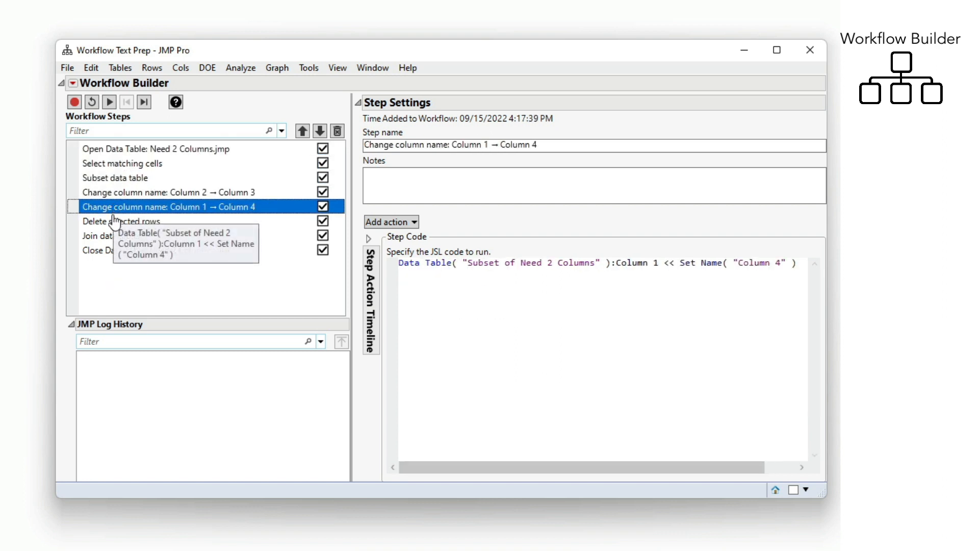
{"action": "left_click", "coordinate": [121, 221]}
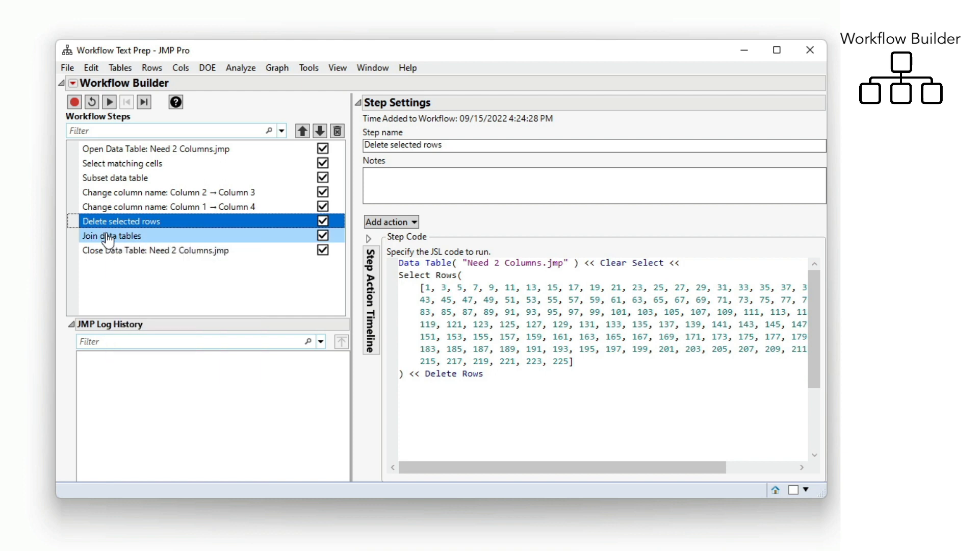
{"action": "left_click", "coordinate": [156, 250]}
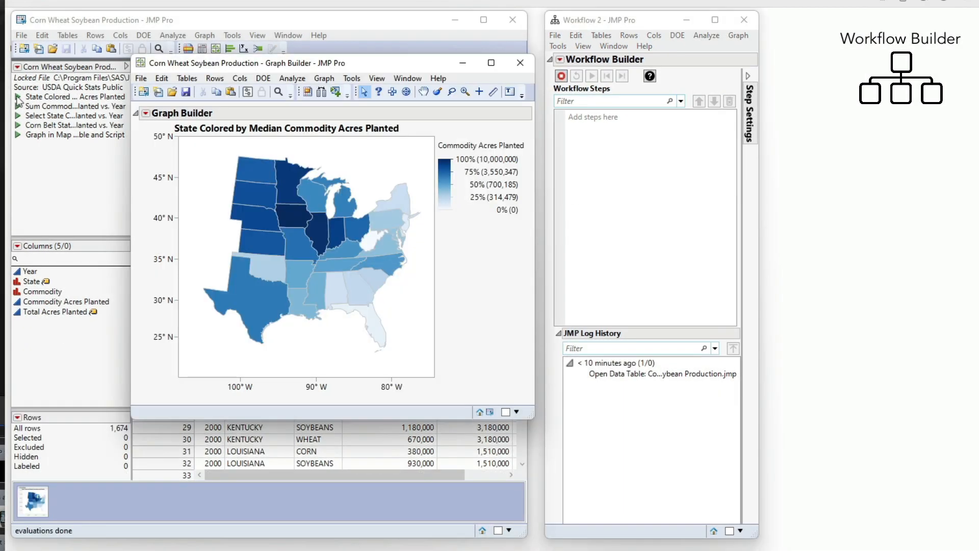
Close the state map Graph Builder window and launch Analyze > Distribution
{"action": "left_click", "coordinate": [173, 35]}
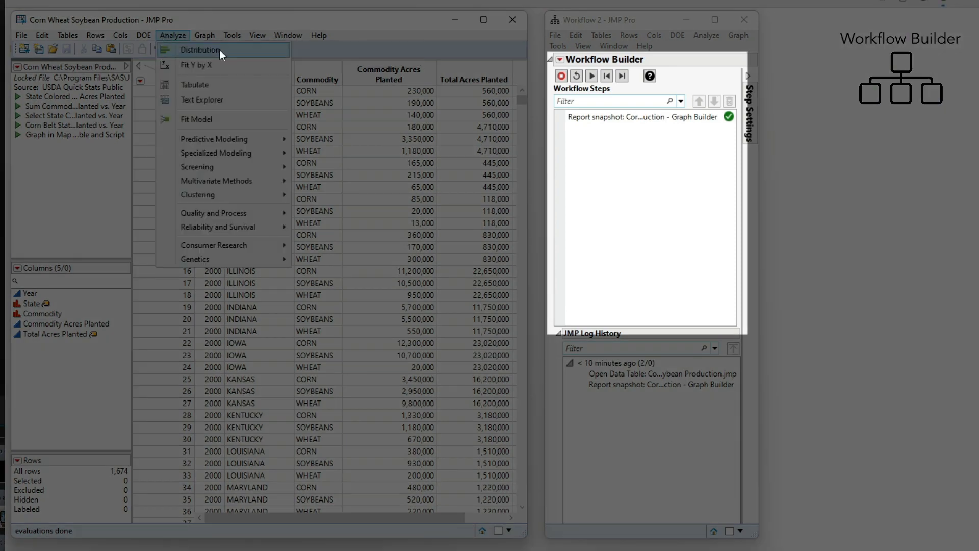
{"action": "left_click", "coordinate": [200, 50]}
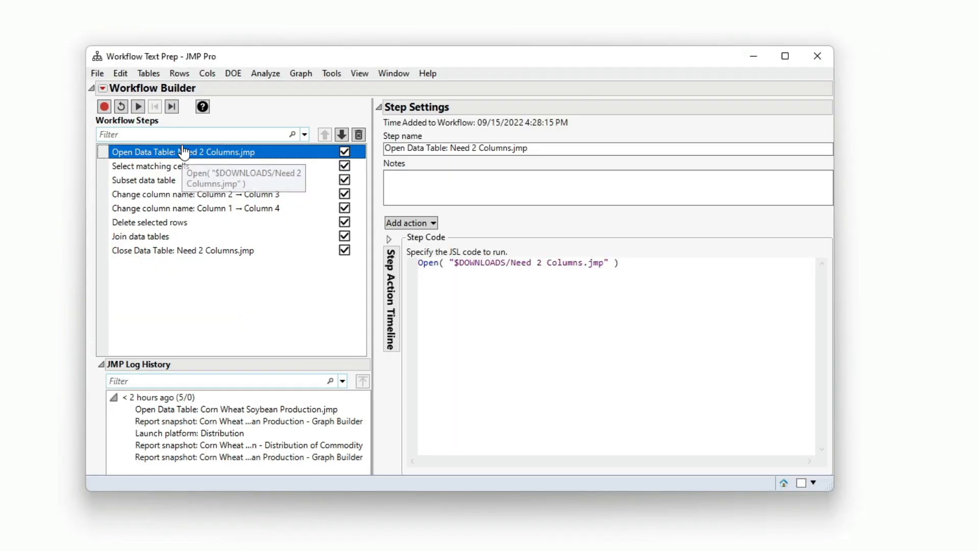
Show the Subset data table step's code, which subsets rows where Column 2 equals 3
{"action": "left_click", "coordinate": [143, 180]}
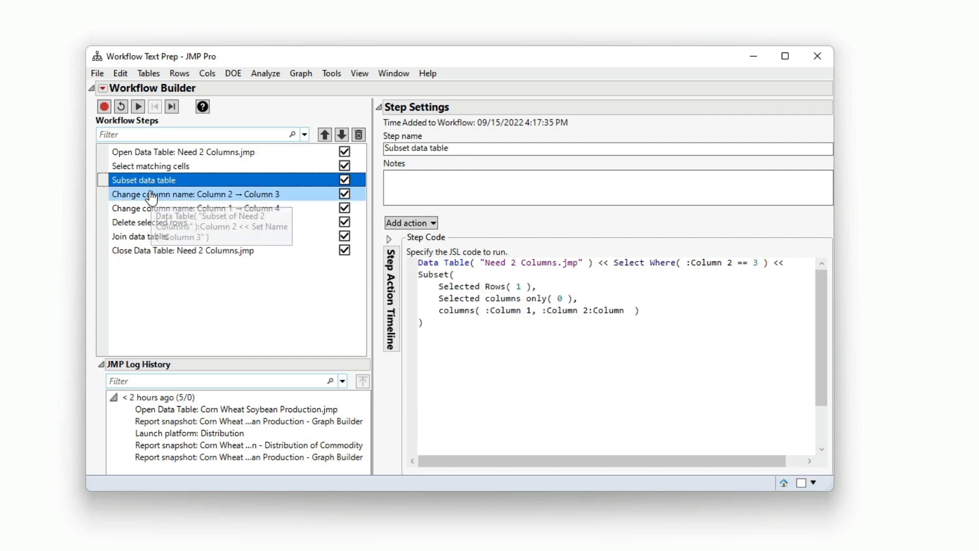